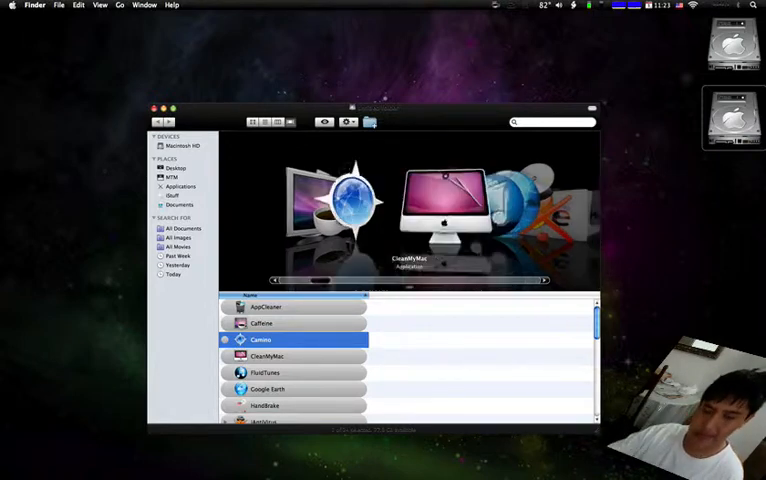
Step: Bring FluidTunes to the front of the Applications Cover Flow
left_click(266, 356)
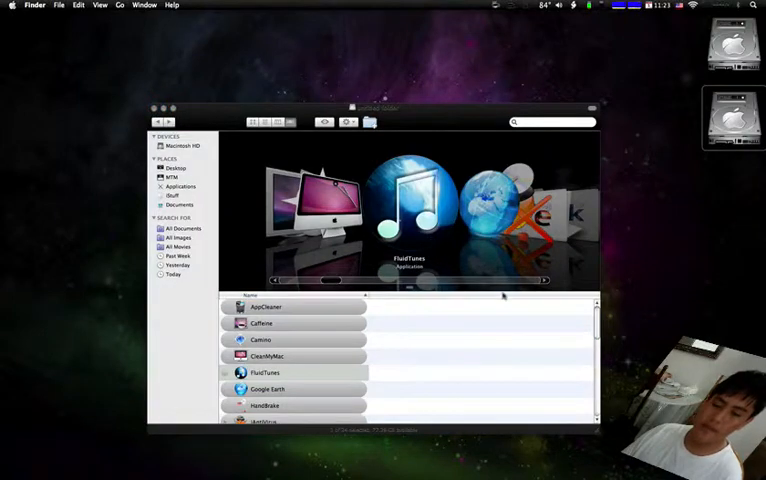
double_click(264, 372)
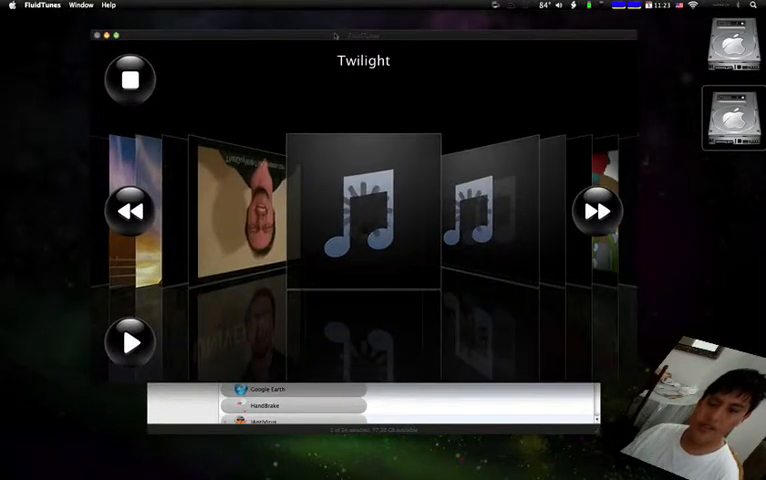
left_click(596, 210)
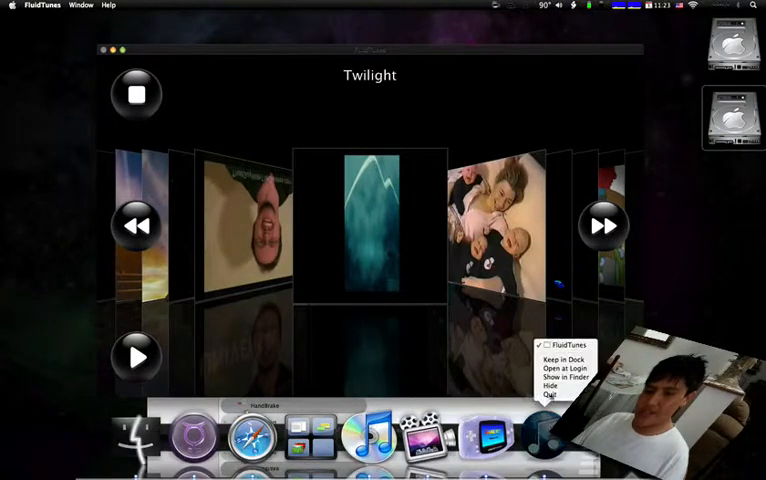
left_click(566, 376)
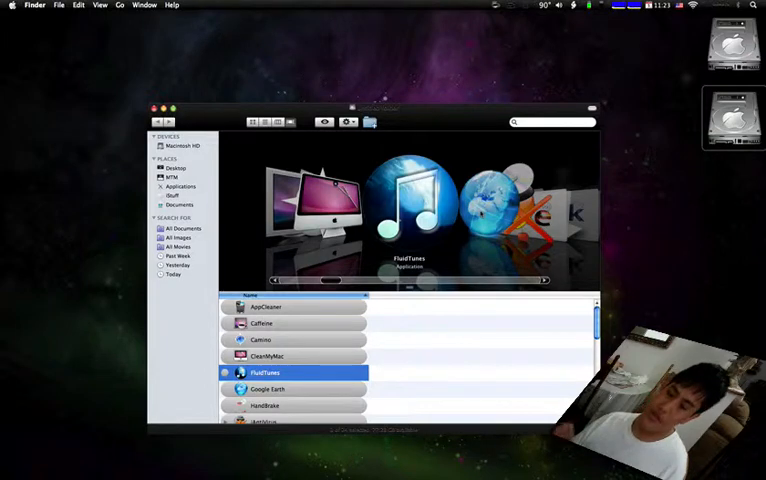
Step: Preview the antivirus folder's Smart Update and uninstaller items, then expand the iLife folder
left_click(268, 388)
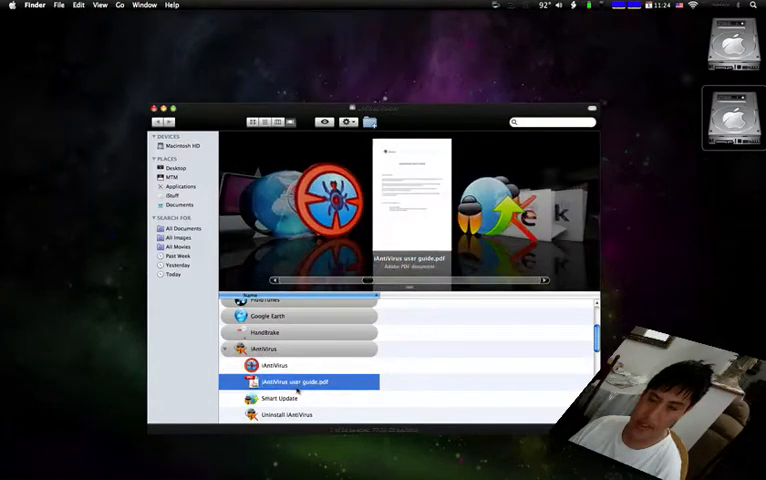
left_click(282, 398)
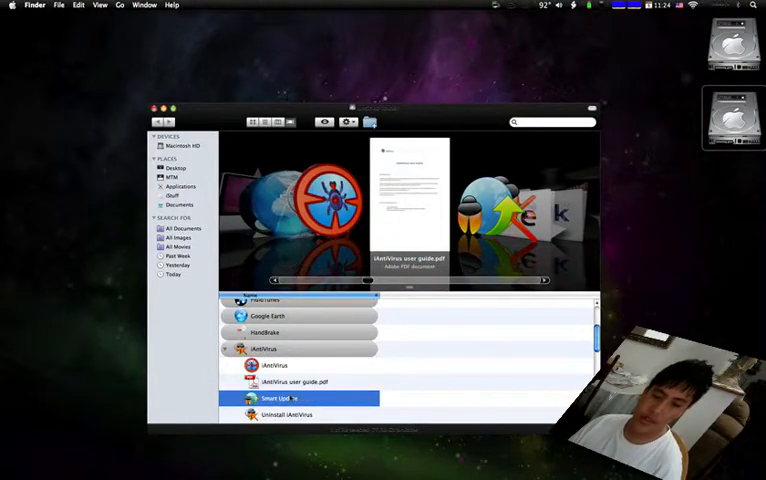
left_click(284, 398)
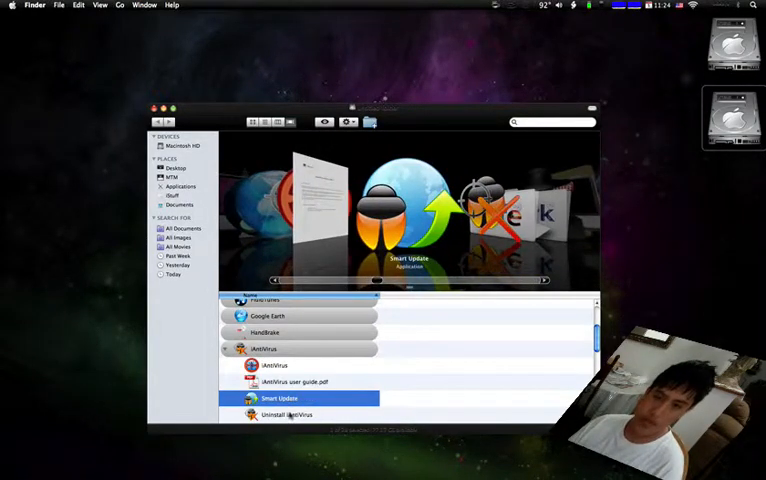
left_click(288, 414)
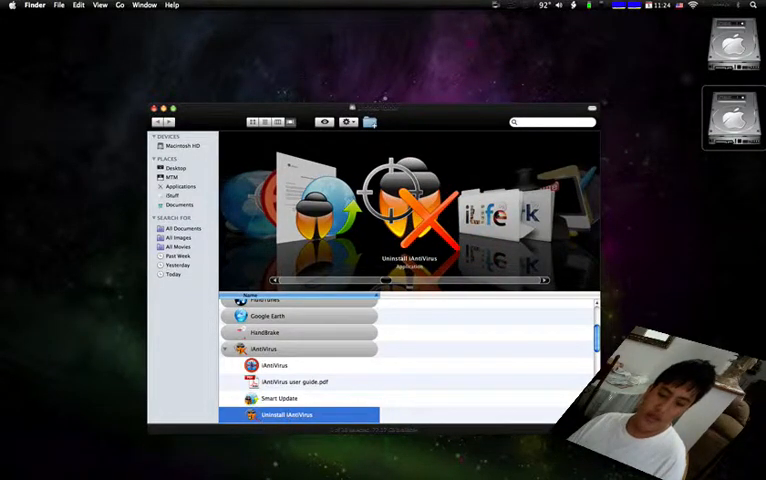
left_click(276, 364)
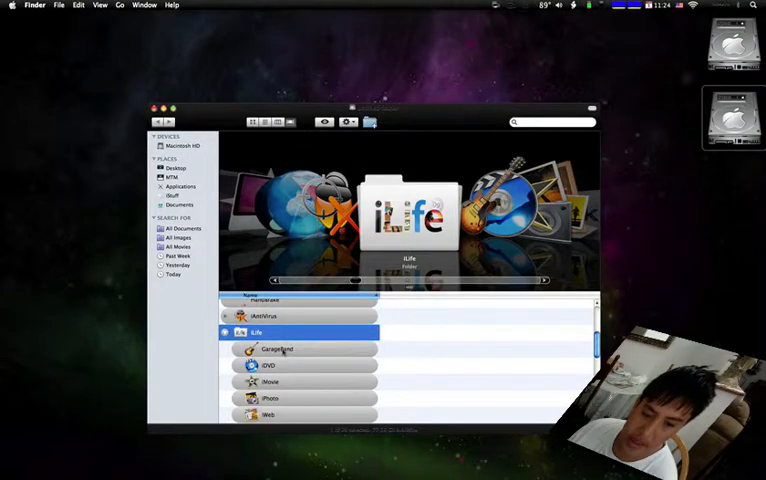
Step: Preview GarageBand, iDVD and iWeb from the iLife folder in Cover Flow
left_click(276, 348)
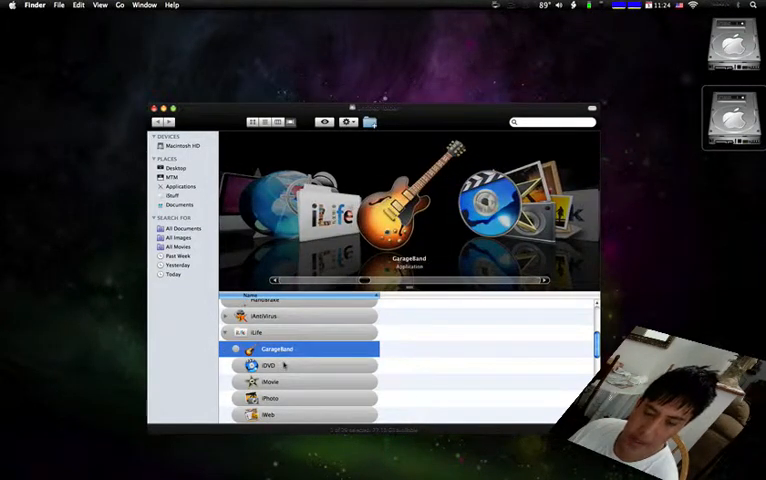
scroll("down", 3)
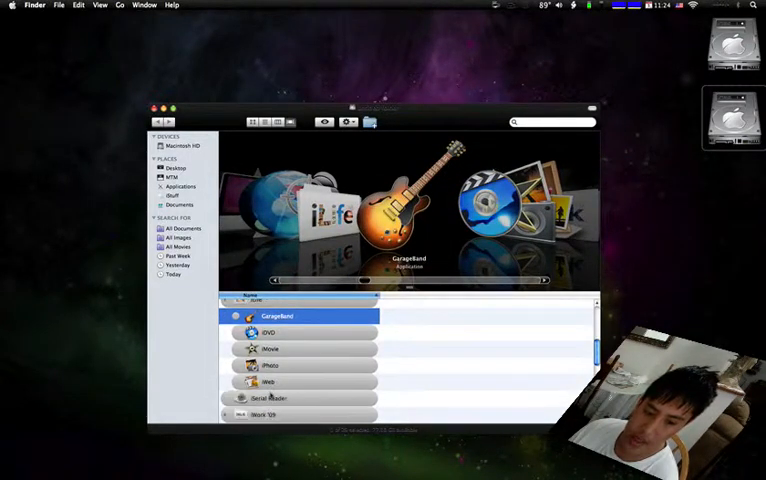
left_click(268, 332)
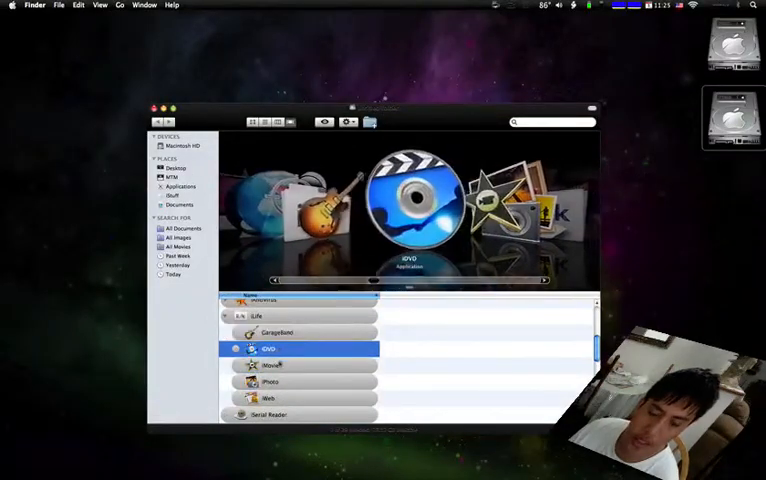
left_click(270, 398)
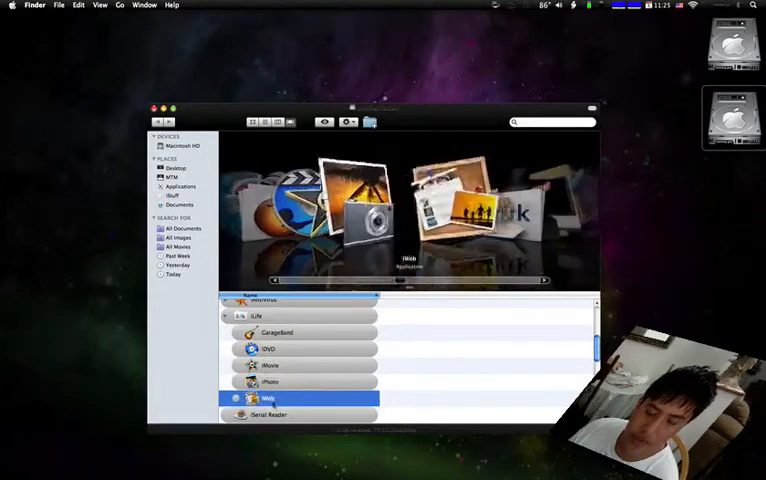
left_click(276, 332)
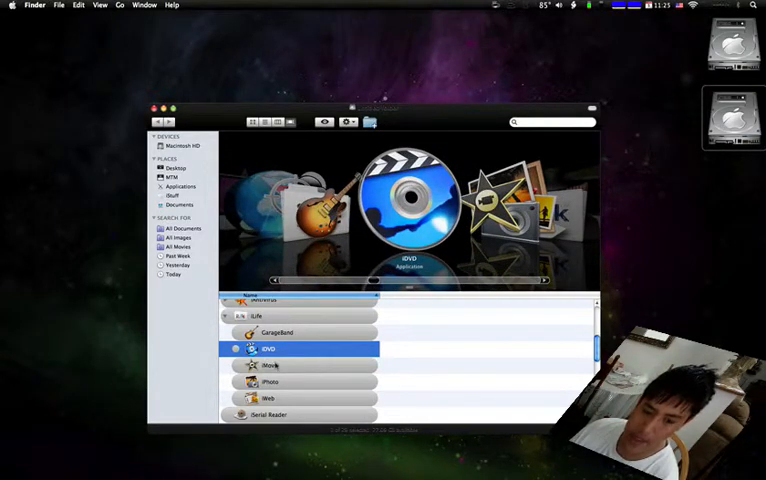
Step: Preview iPhoto, then bring XSlimmer at the bottom of the list to the front
left_click(270, 364)
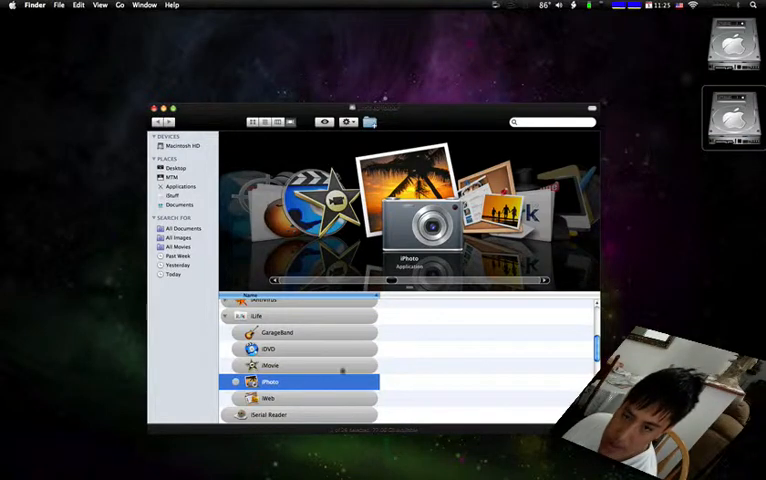
left_click(268, 398)
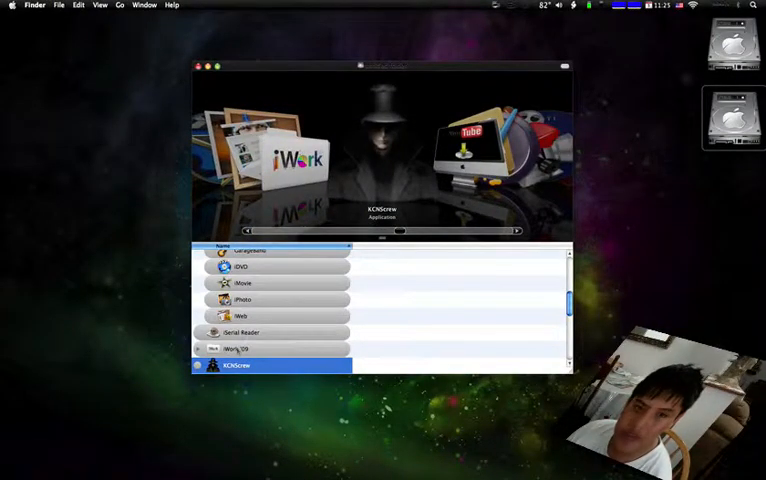
Step: Expand the iWork '09 folder and preview Numbers and Keynote
left_click(270, 348)
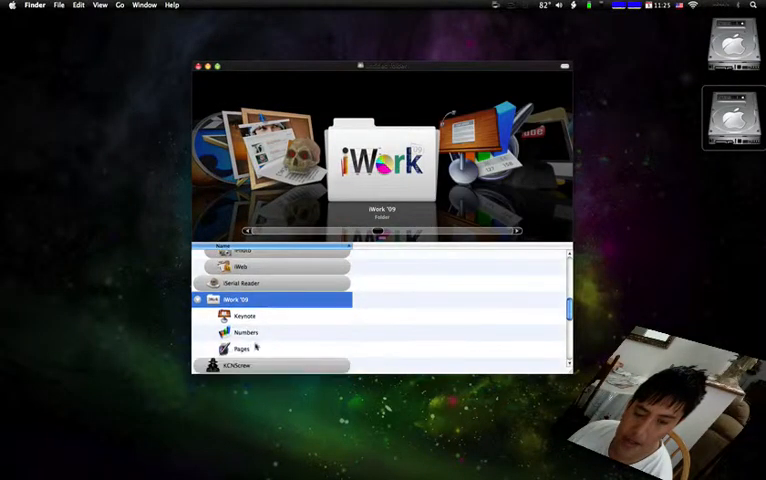
left_click(244, 332)
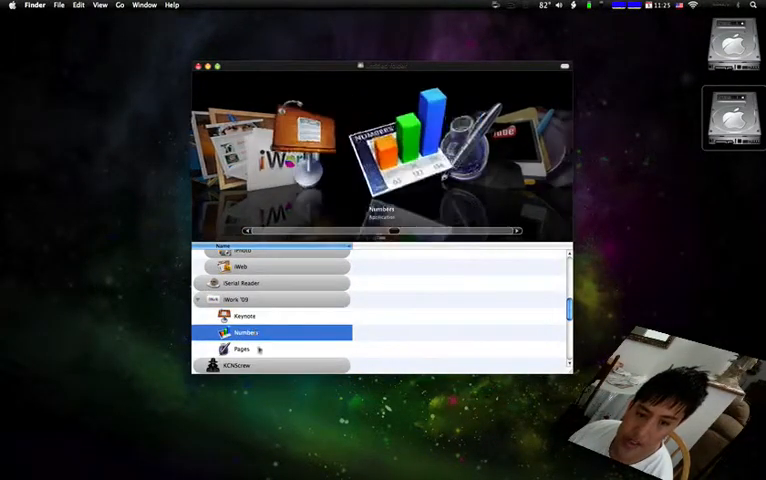
left_click(244, 316)
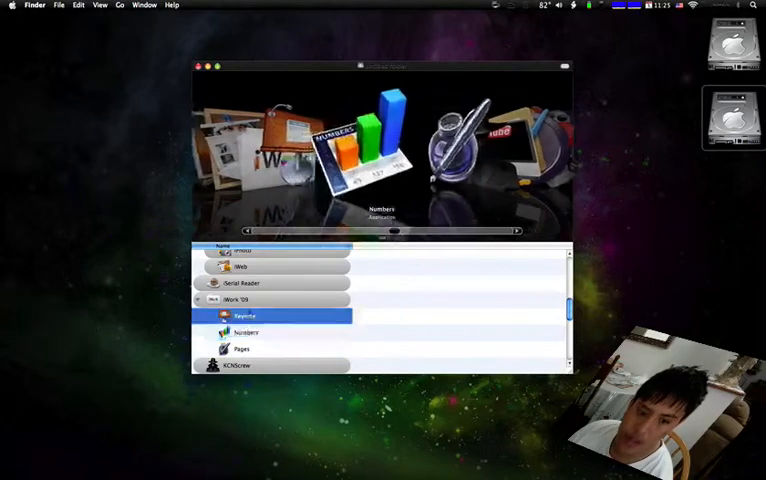
left_click(244, 316)
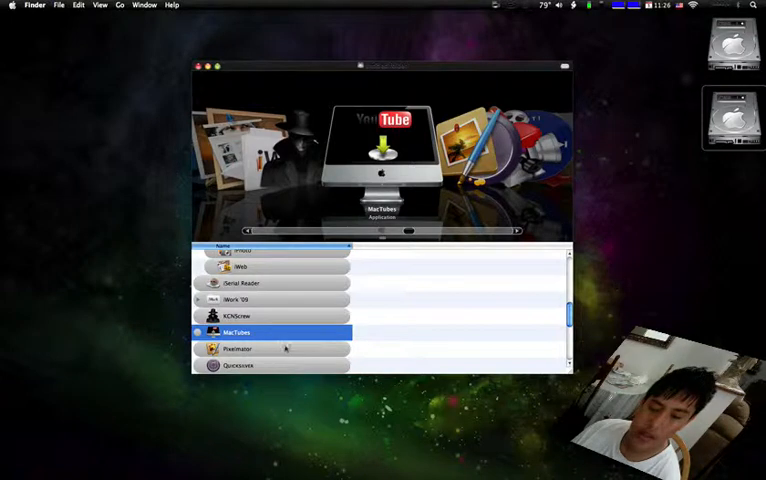
Step: Bring Pixelmator, then Quicksilver to the front of Cover Flow
left_click(236, 348)
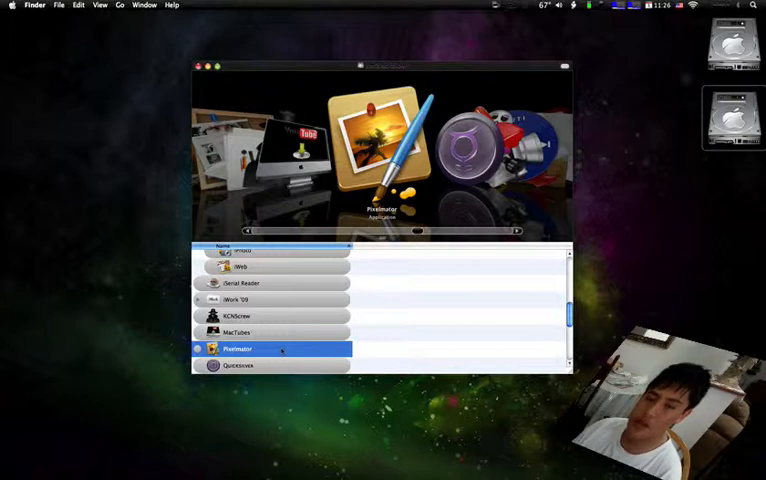
left_click(238, 364)
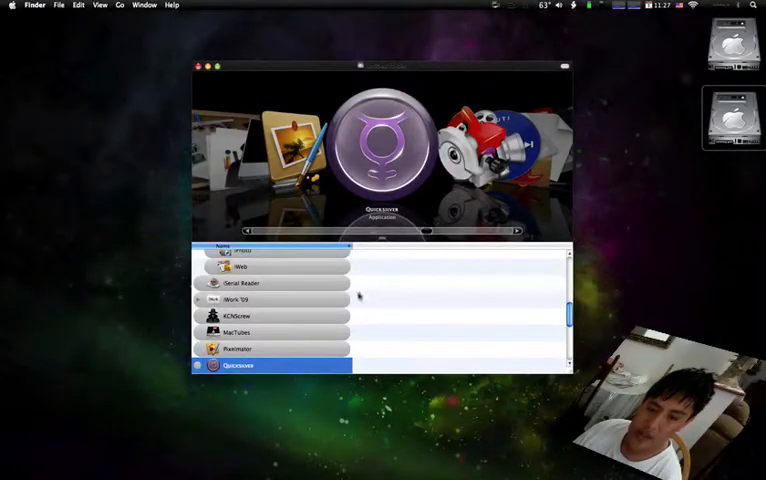
Step: Scroll down past Quicksilver, select Senuti, then bring Speed Download 5 to the front
scroll("down", 3)
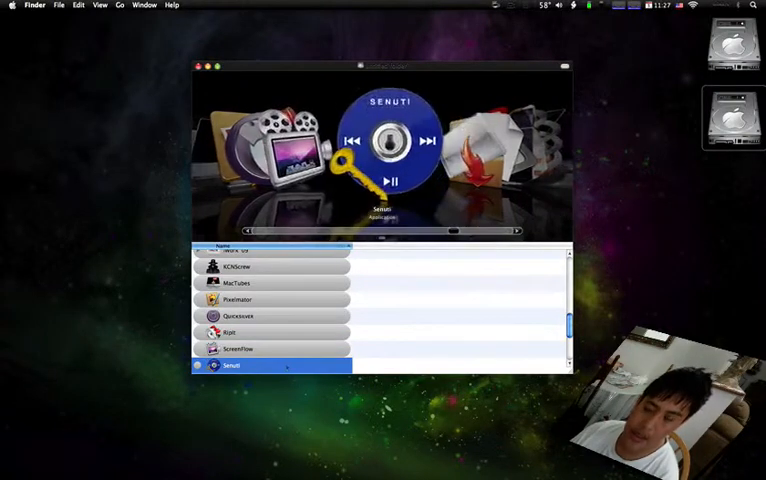
scroll("down", 3)
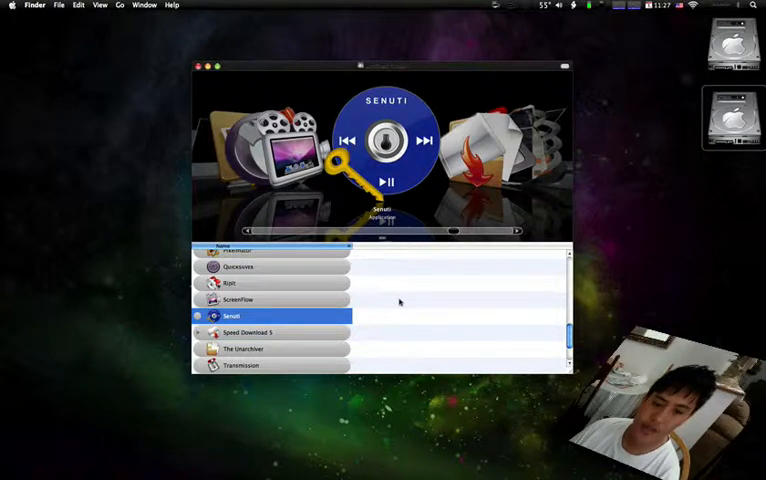
mouse_move(288, 334)
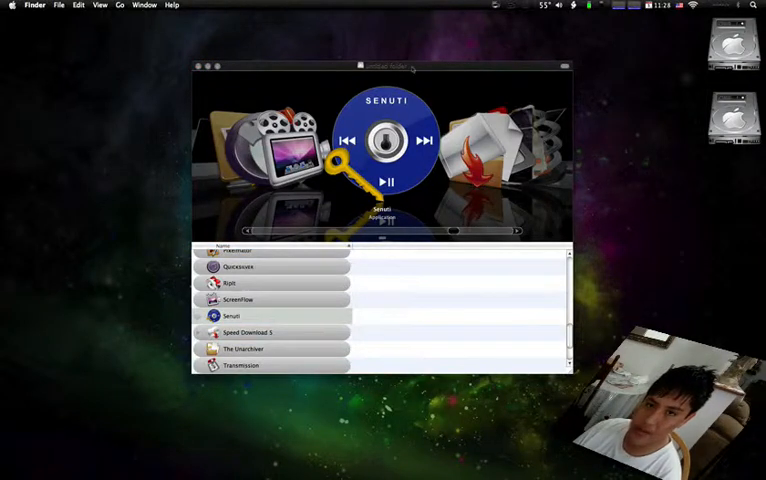
left_click(232, 316)
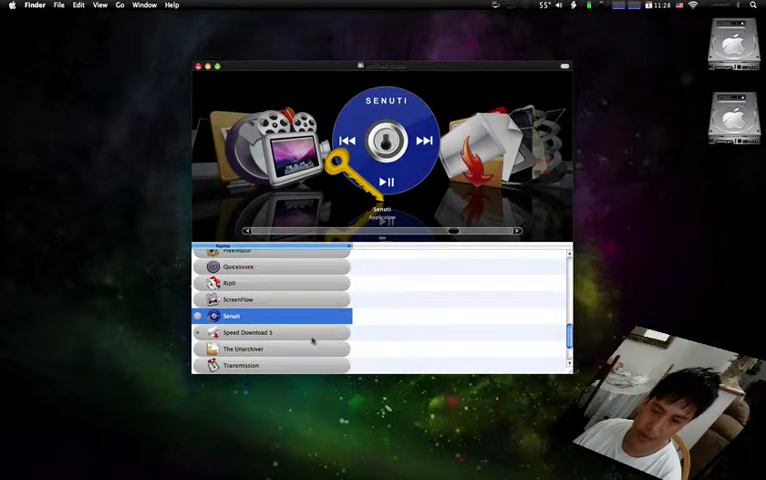
mouse_move(316, 300)
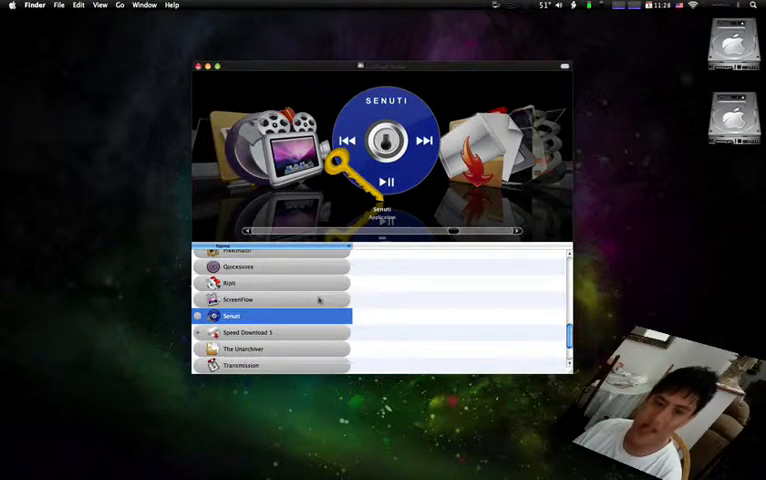
left_click(248, 332)
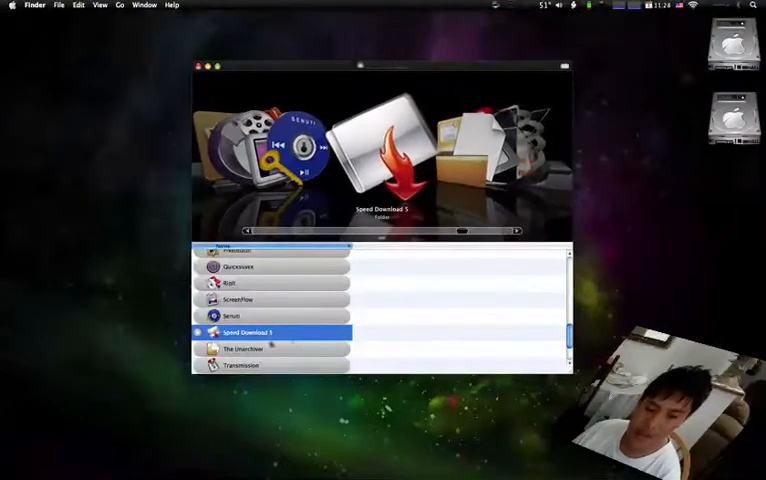
double_click(242, 332)
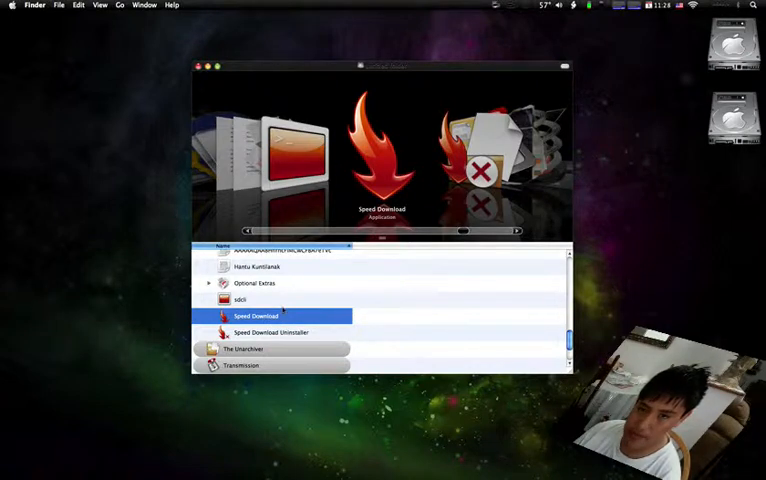
left_click(280, 332)
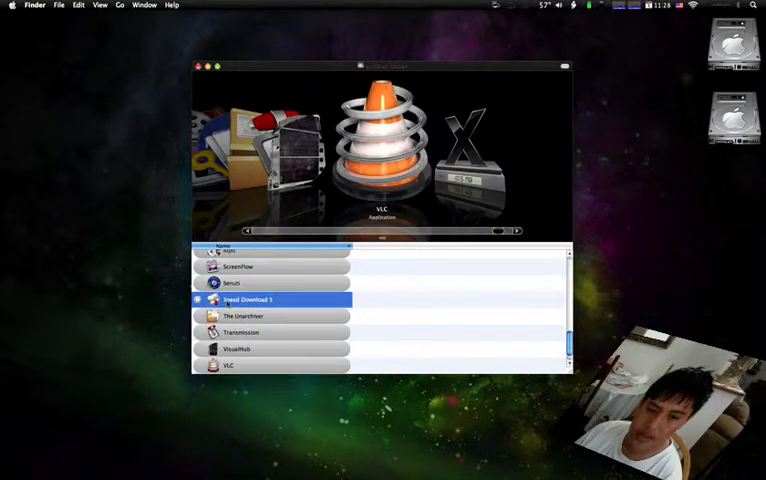
Step: Preview The Unarchiver and step on through the list toward VLC
left_click(242, 316)
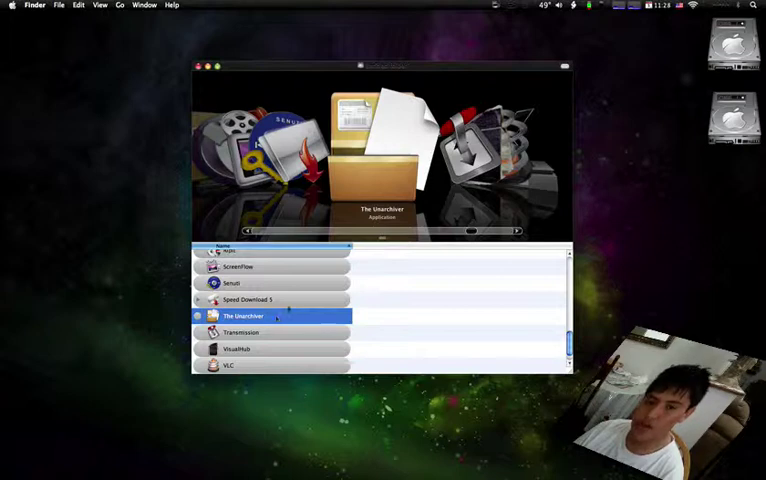
left_click(240, 332)
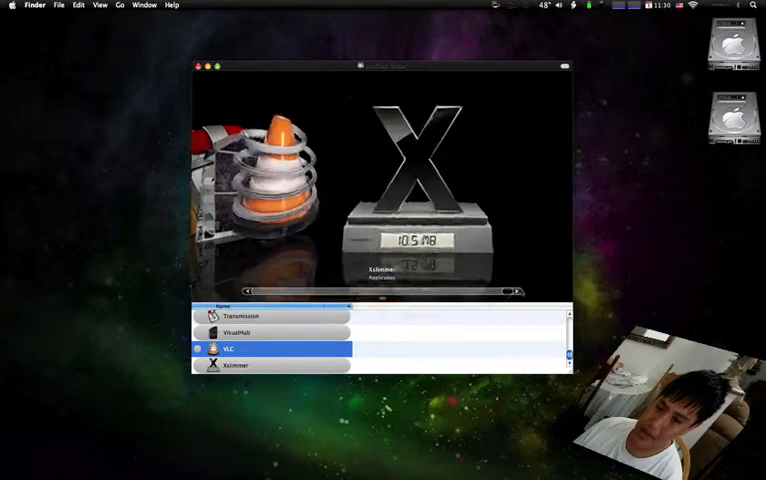
left_click(234, 364)
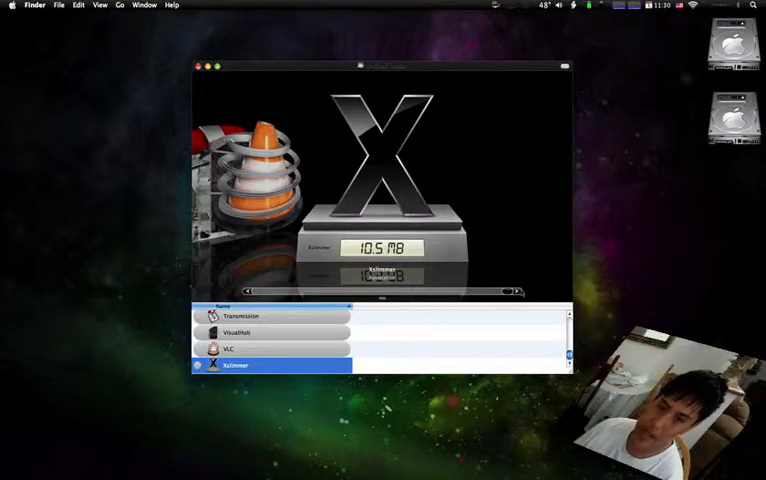
left_click(236, 348)
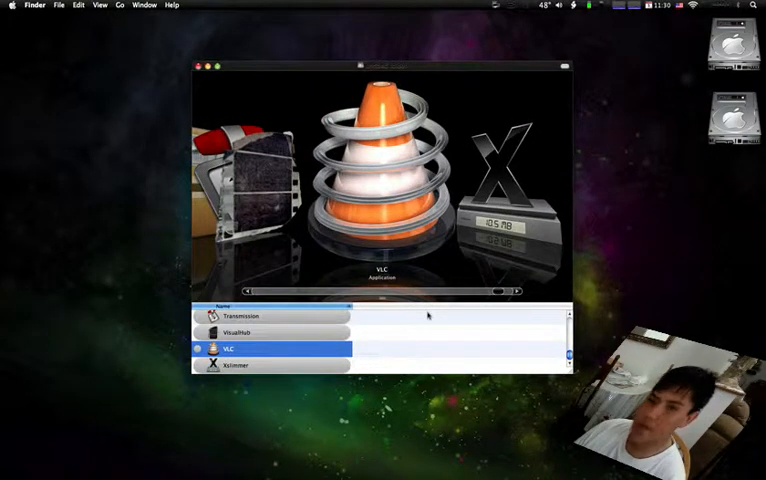
left_click(234, 364)
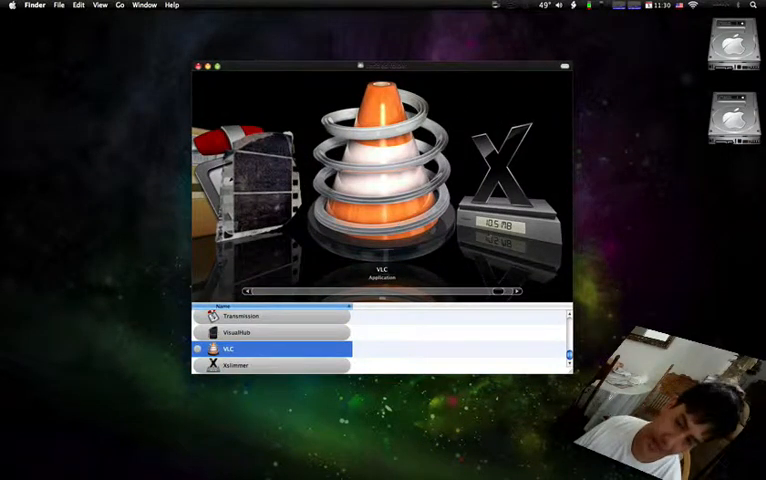
left_click(236, 364)
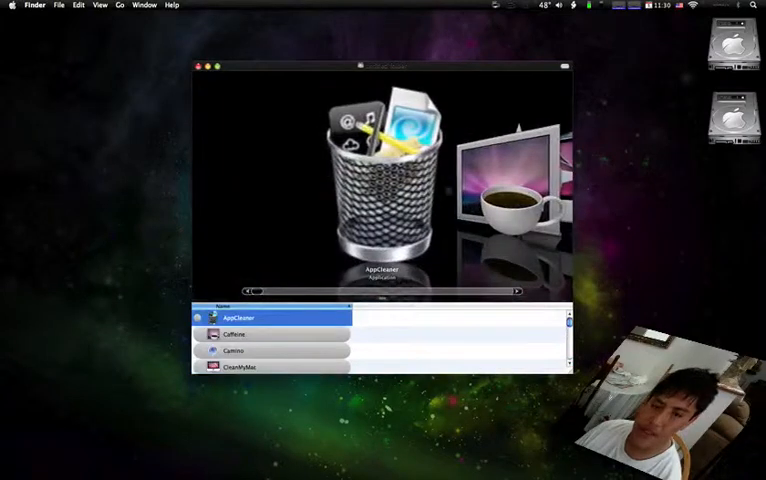
mouse_move(568, 248)
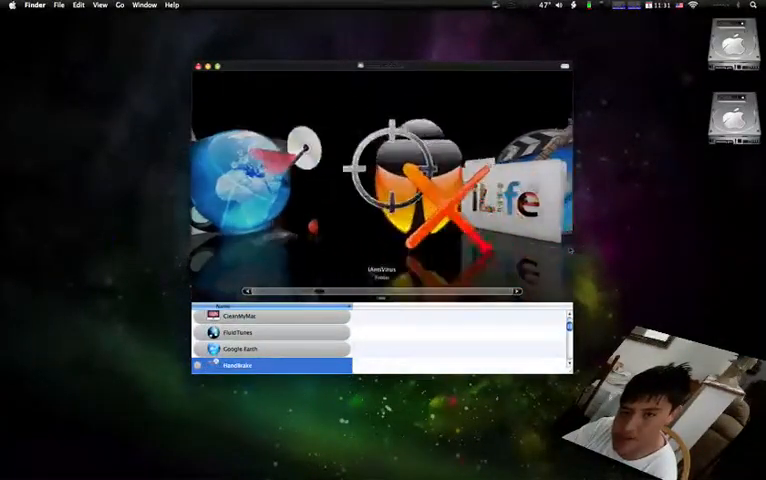
Step: Scroll back down the Applications list past DiskWarrior to the iWork '09 folder
scroll("down", 3)
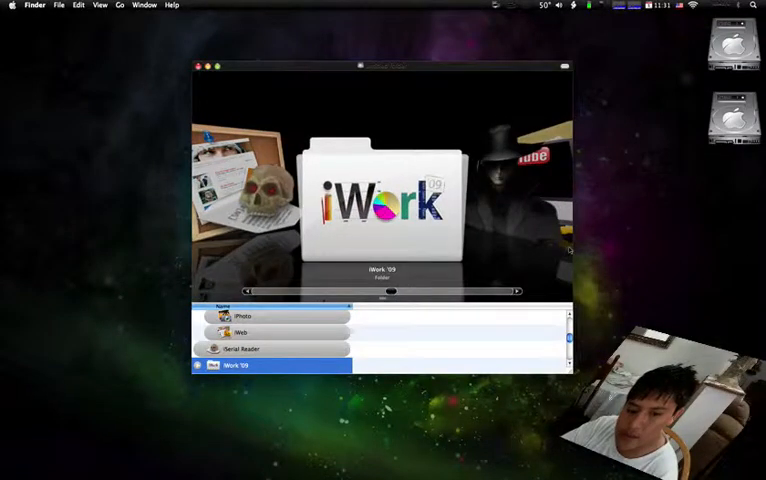
scroll("down", 3)
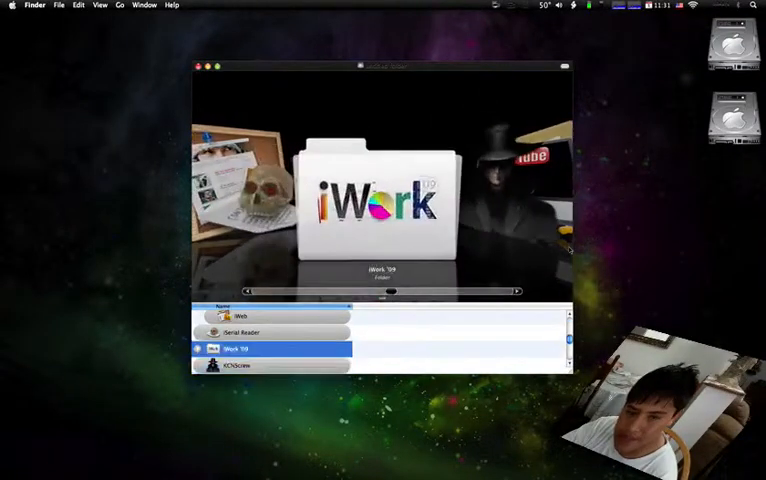